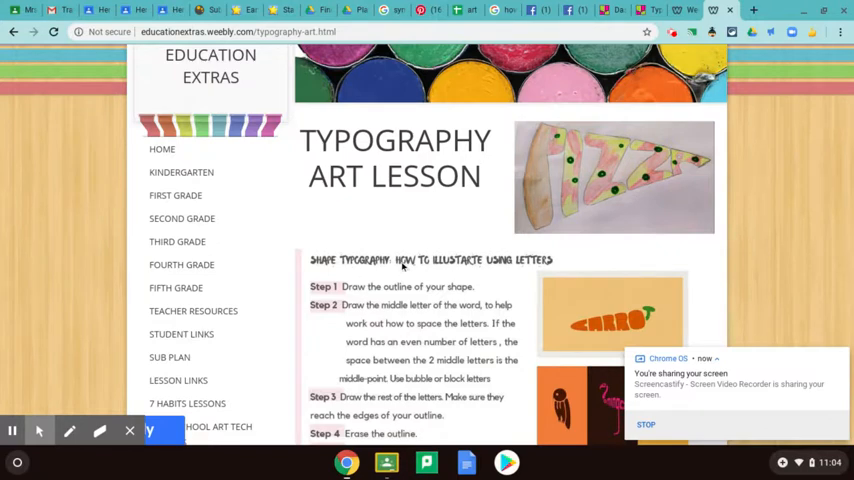
mouse_move(482, 278)
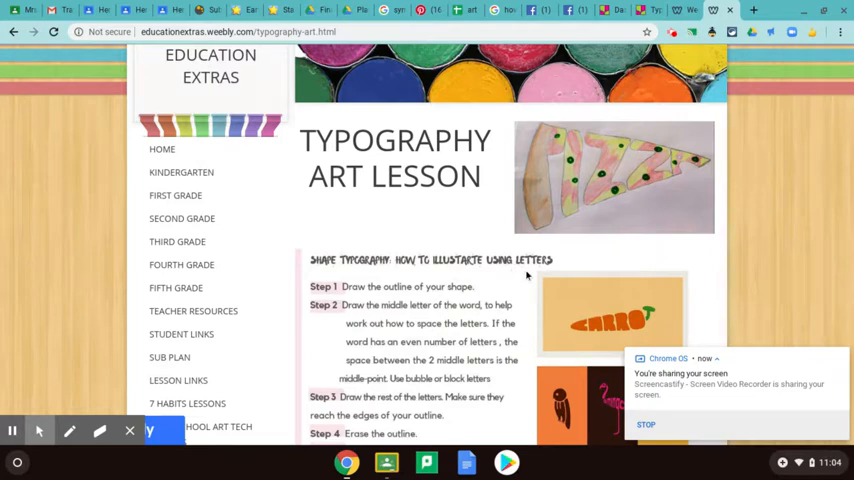
Step: Scroll down the typography lesson page to the Hand in My Art section
scroll(down, 3)
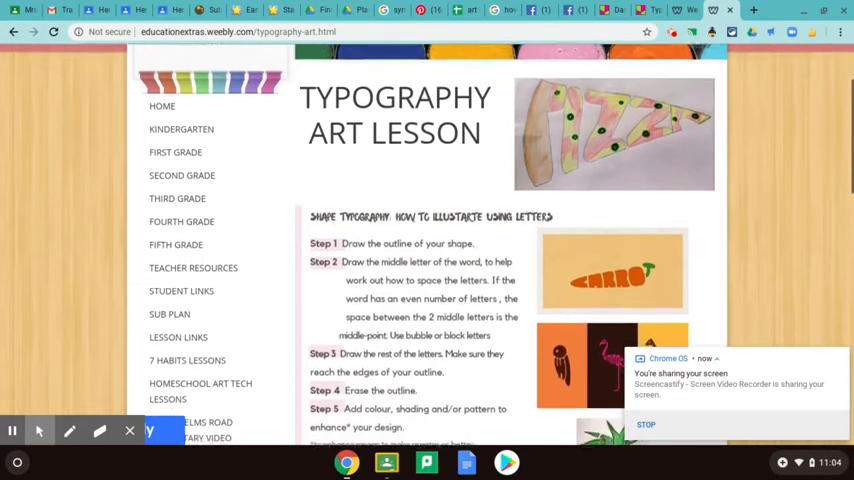
scroll(down, 3)
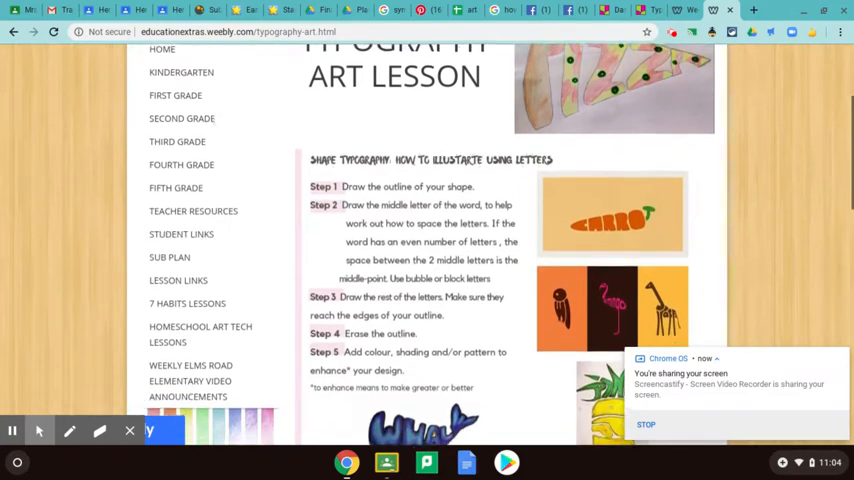
scroll(down, 3)
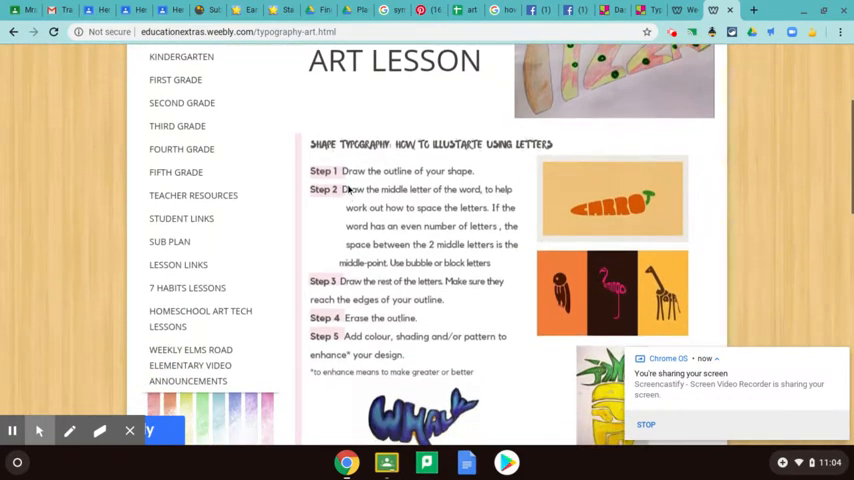
mouse_move(396, 224)
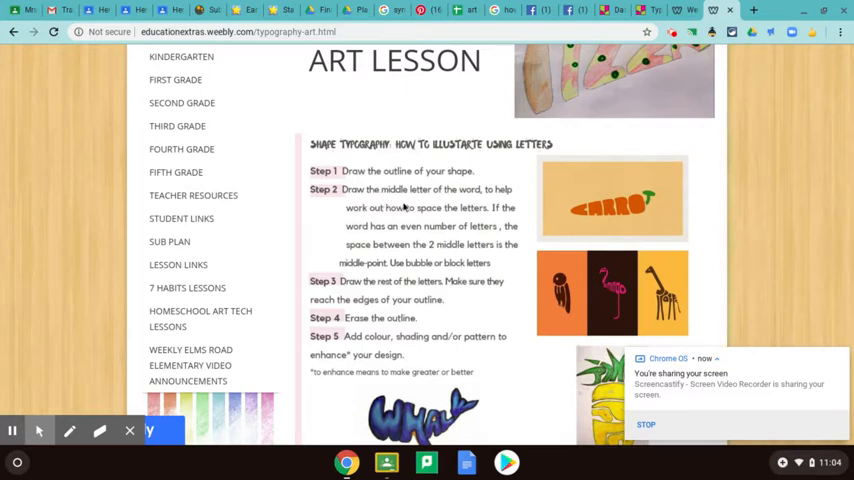
mouse_move(344, 216)
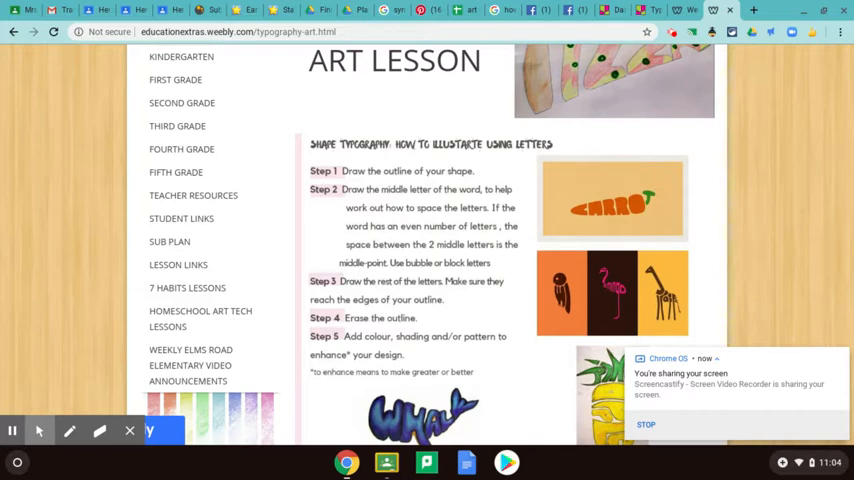
scroll(down, 3)
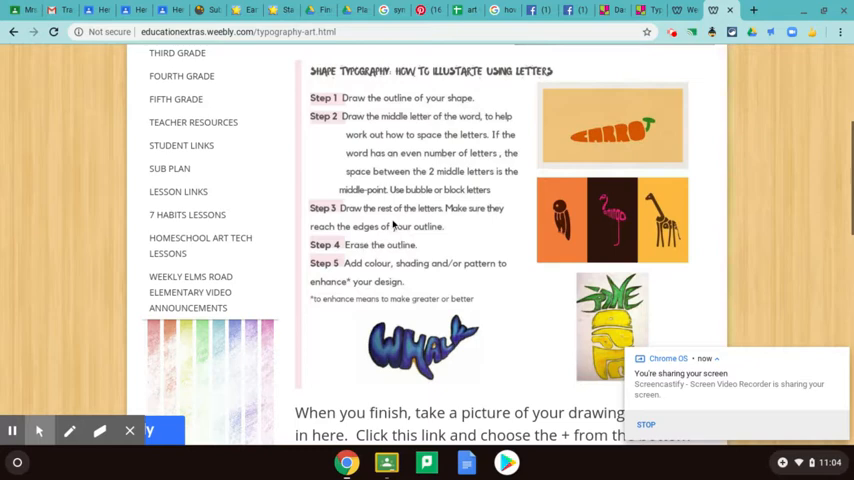
mouse_move(330, 236)
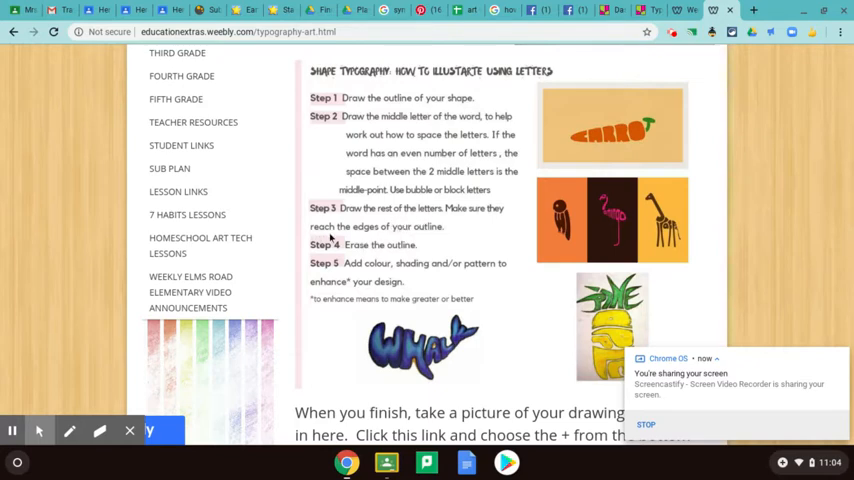
mouse_move(336, 252)
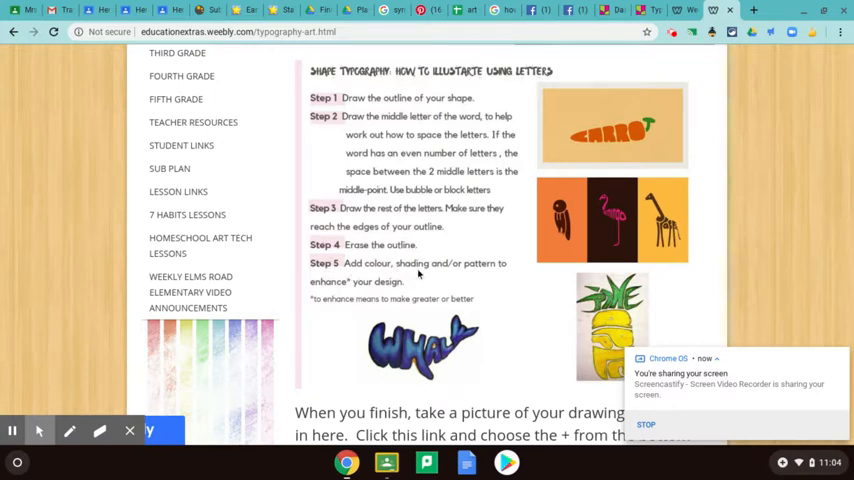
mouse_move(470, 288)
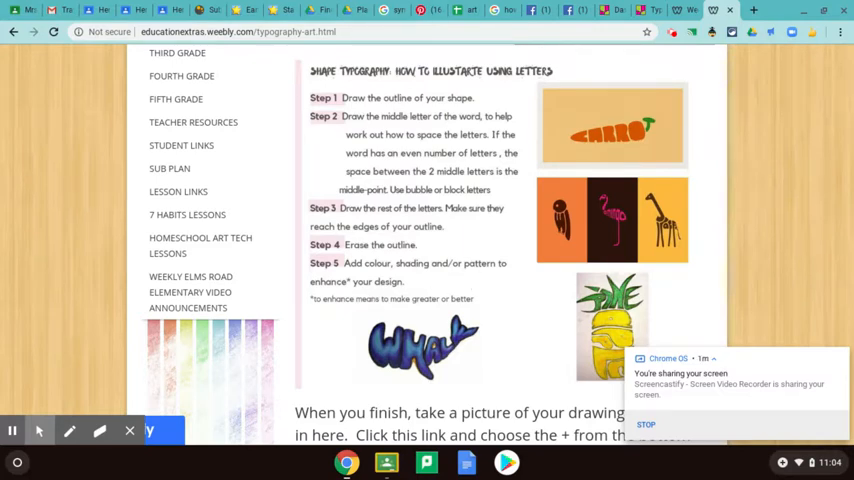
scroll(down, 3)
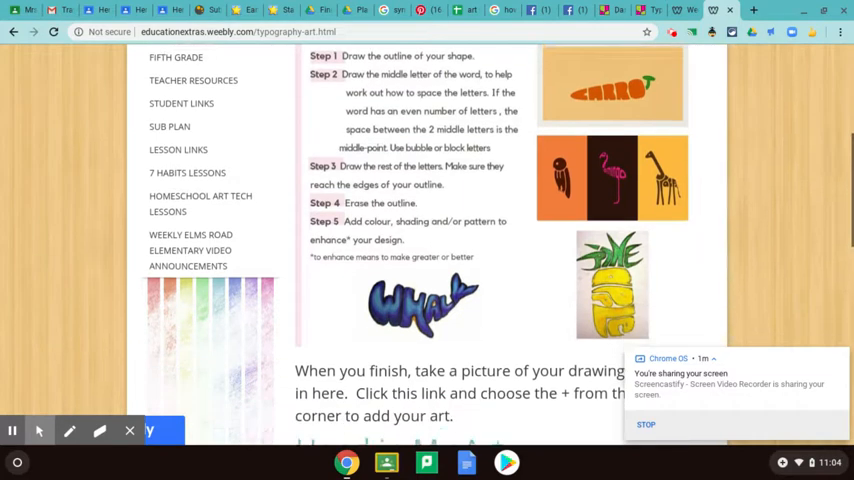
scroll(down, 3)
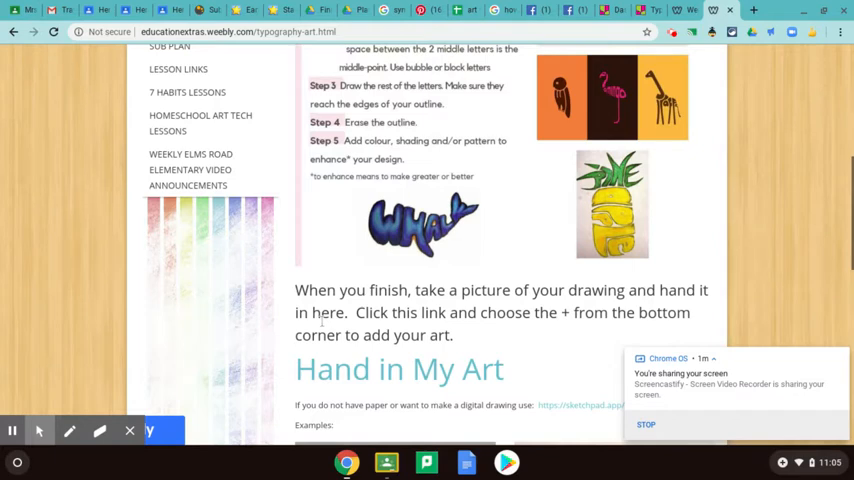
double_click(398, 368)
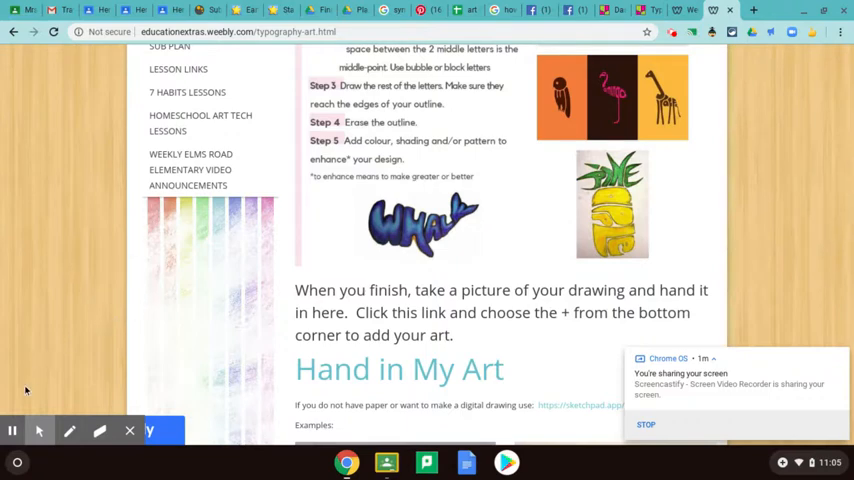
Step: Search the Chrome OS launcher for 'camera', then close the app list and return to the lesson page
click(16, 462)
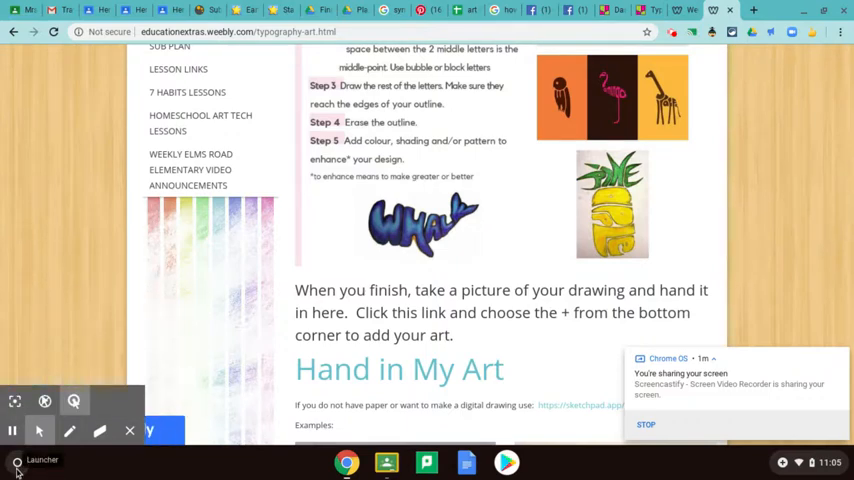
click(16, 462)
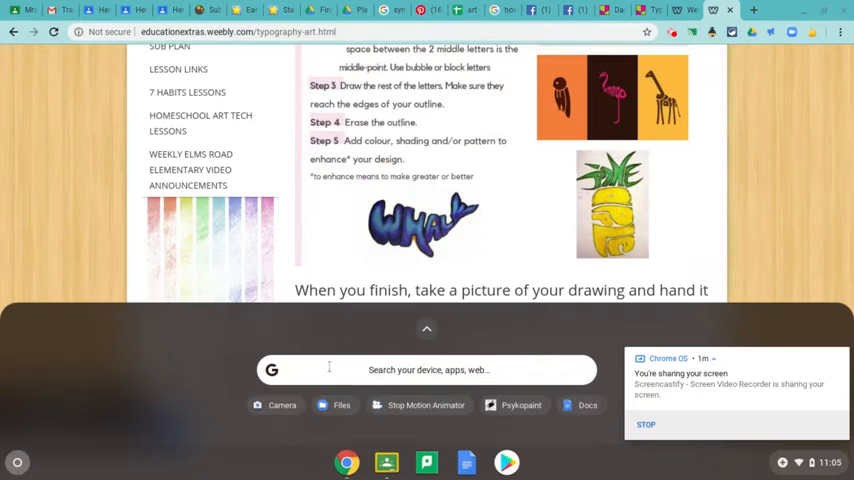
click(428, 368)
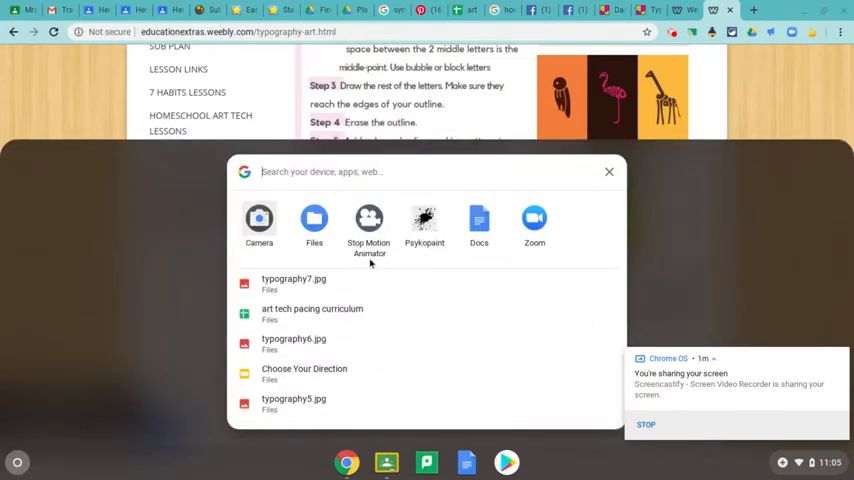
text(camera)
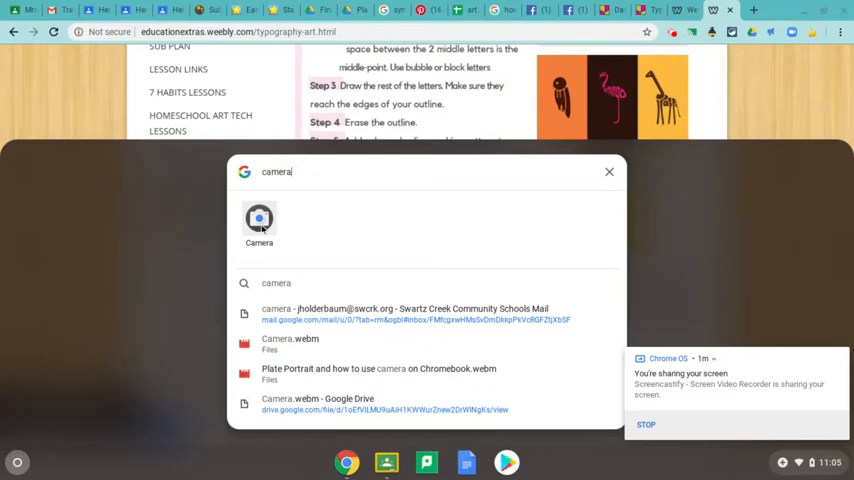
mouse_move(274, 220)
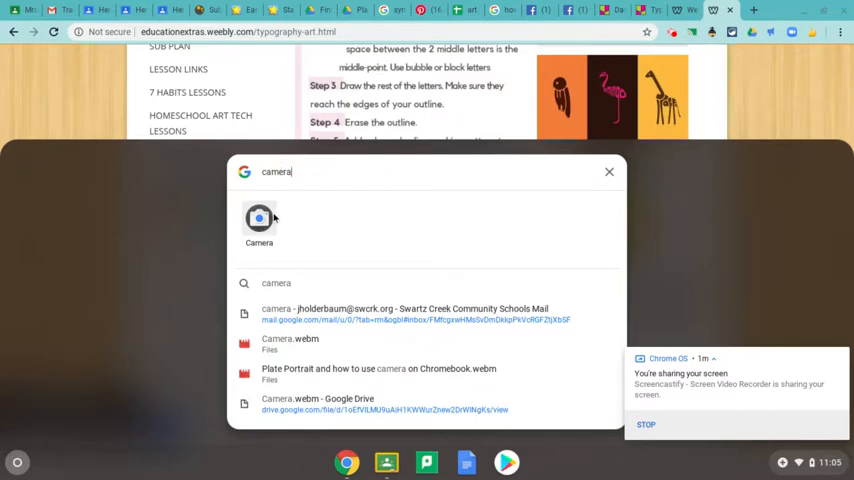
mouse_move(610, 172)
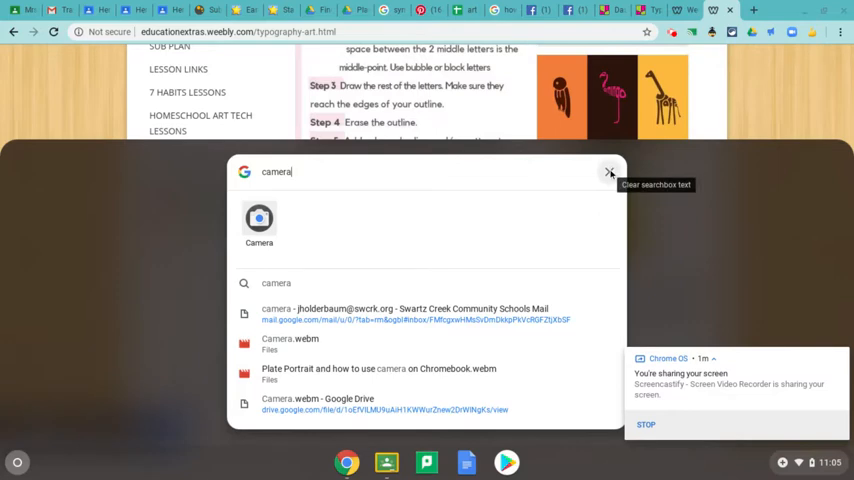
click(610, 172)
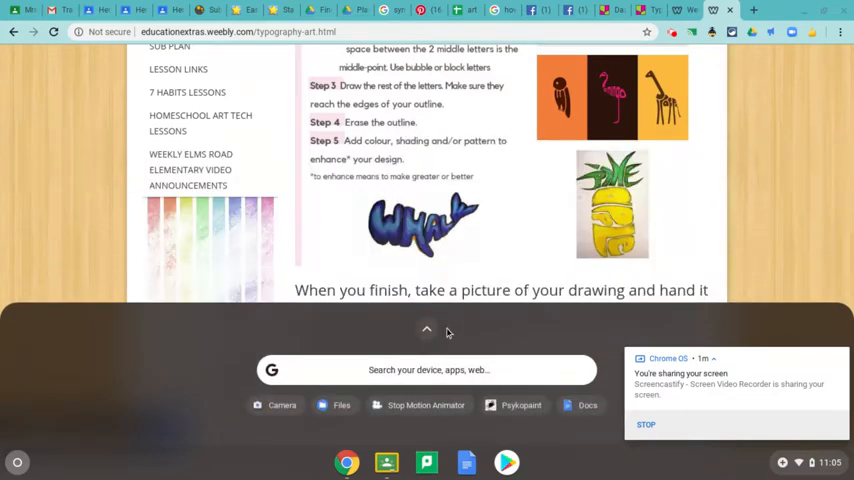
click(428, 328)
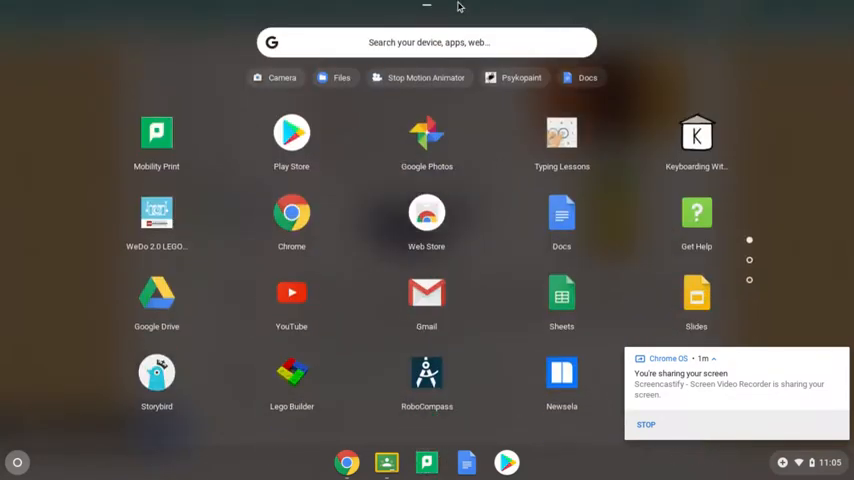
mouse_move(426, 12)
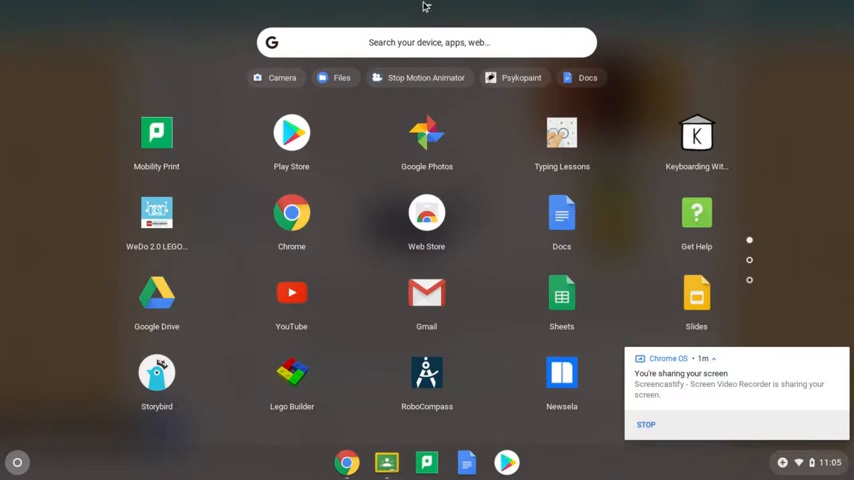
mouse_move(90, 356)
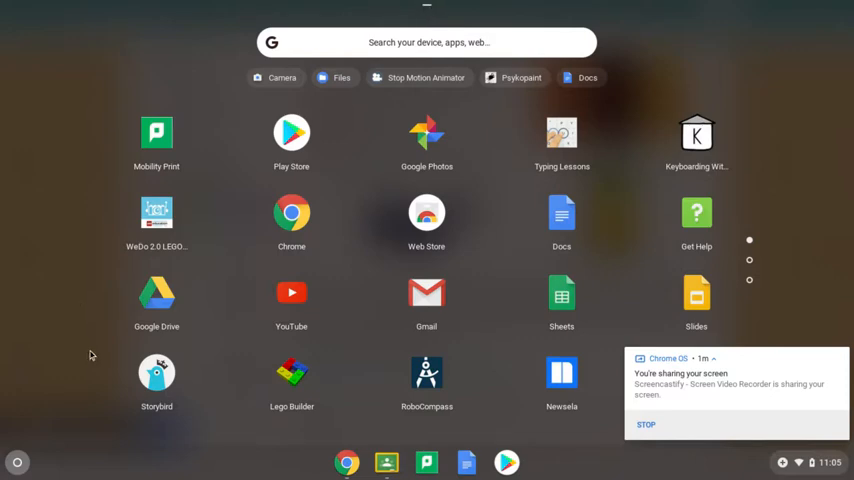
click(346, 462)
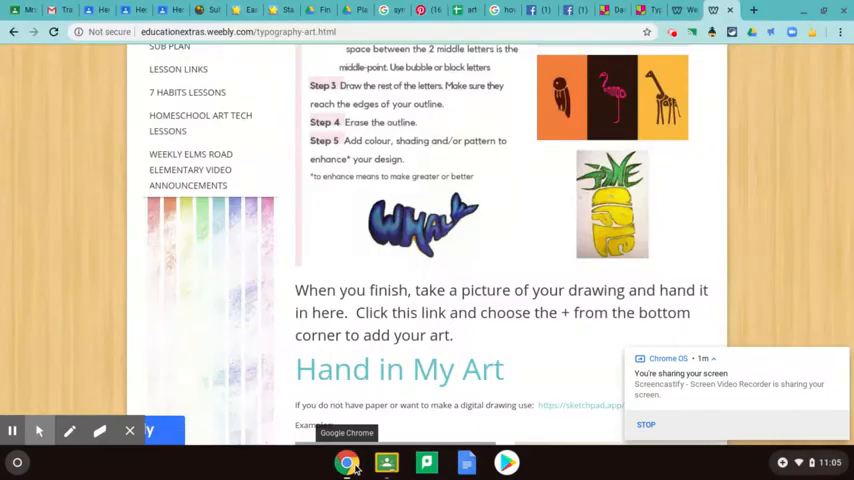
mouse_move(222, 348)
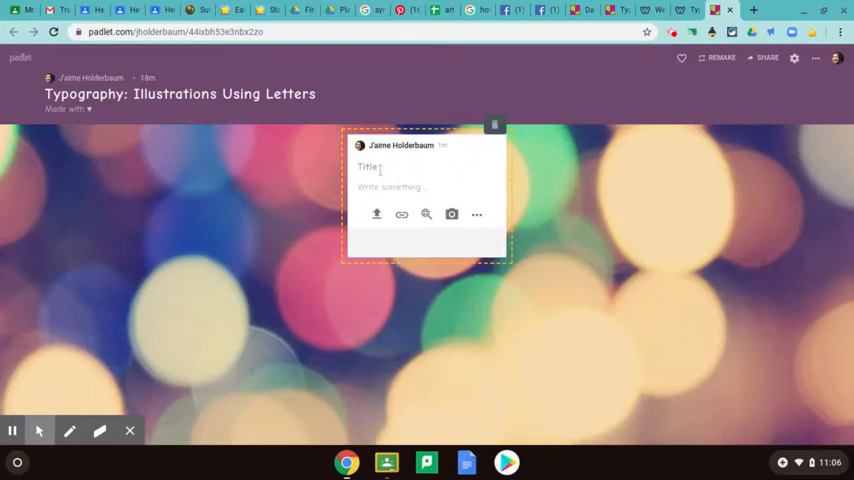
Step: Title the new Padlet post 'Pizza' and bring up its file upload options
text(Pi)
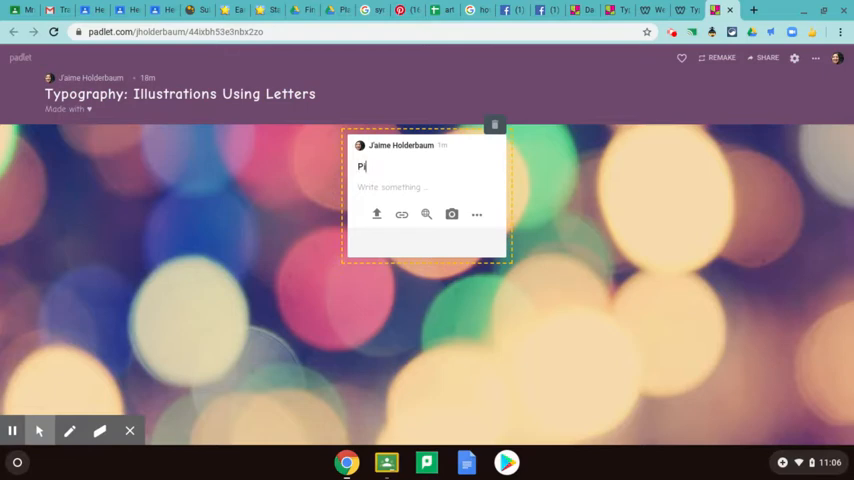
text(izza)
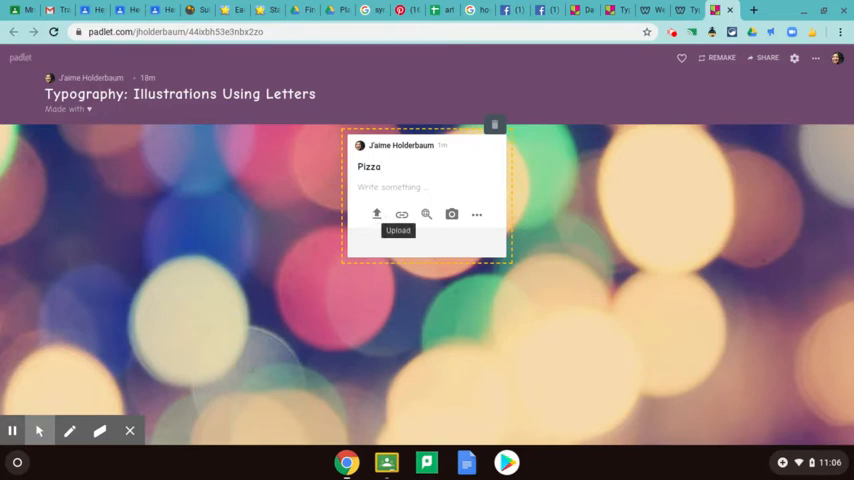
click(376, 214)
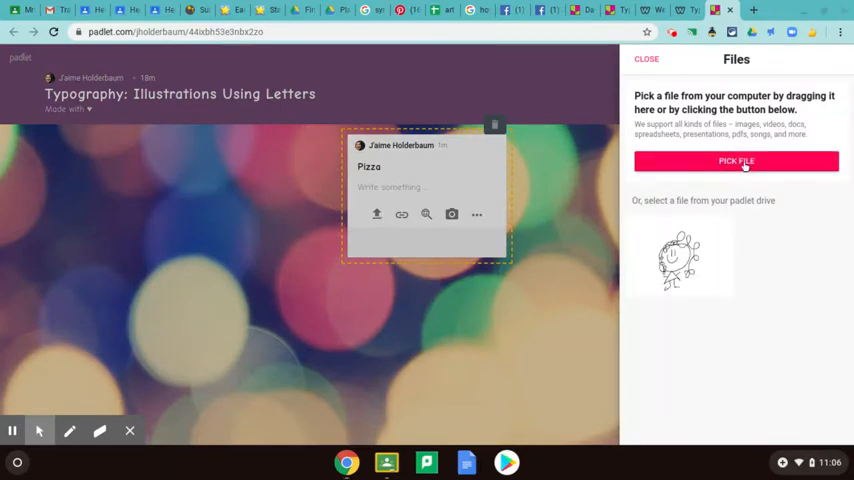
Step: From Recent files, attach the pizza drawing photo typography4.jpg to the post
click(736, 160)
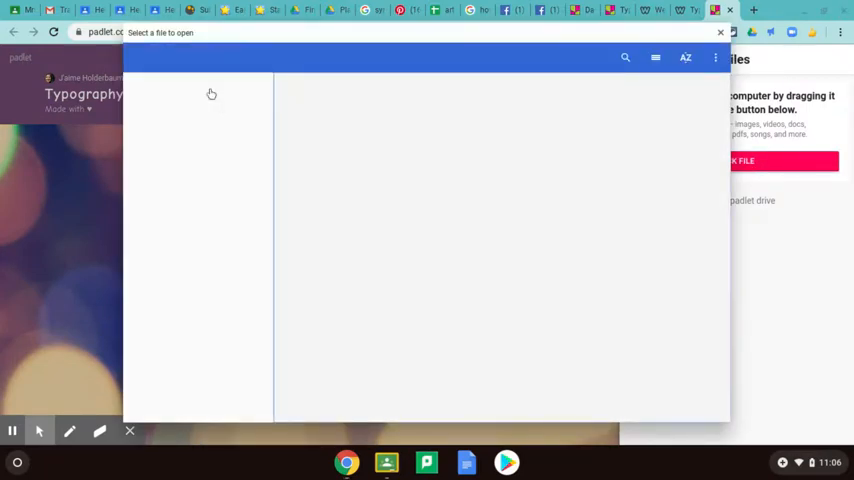
click(188, 216)
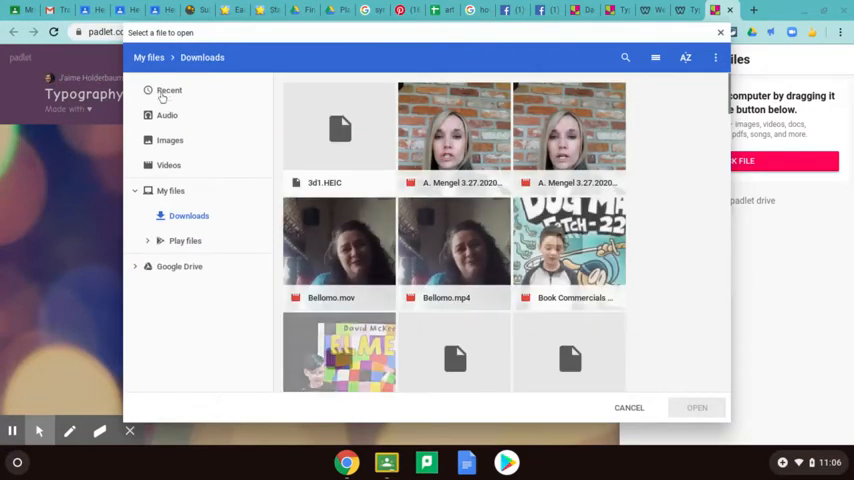
click(168, 90)
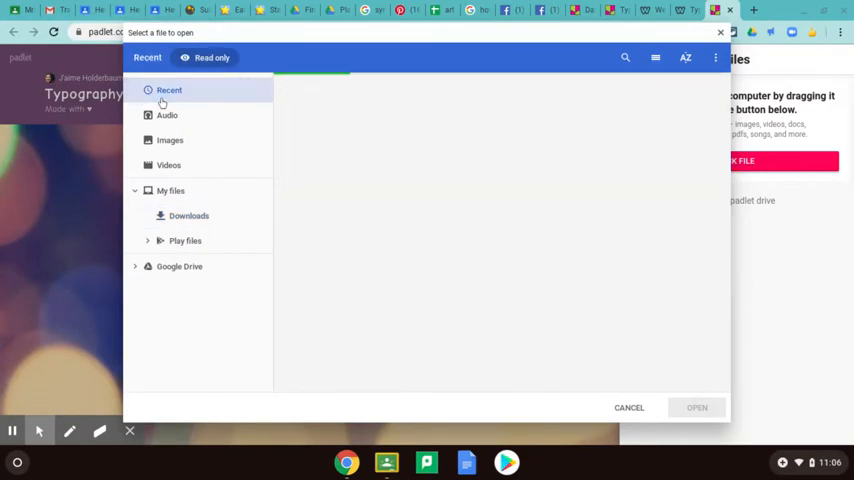
click(168, 90)
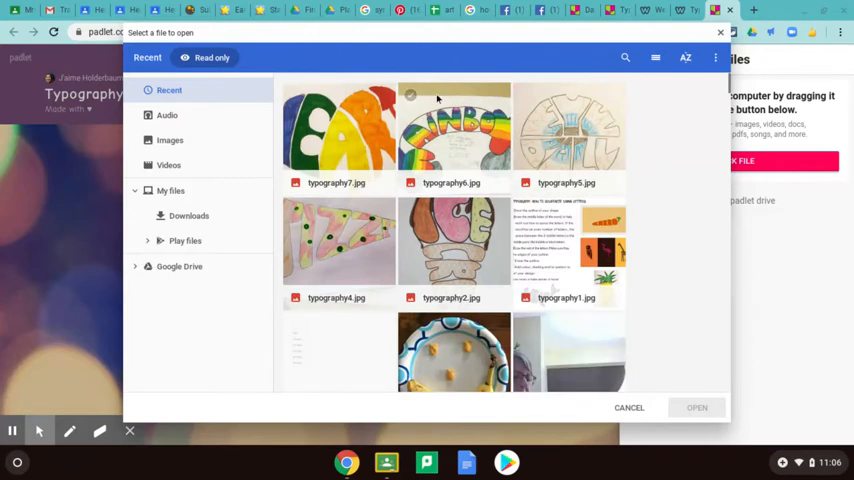
click(338, 240)
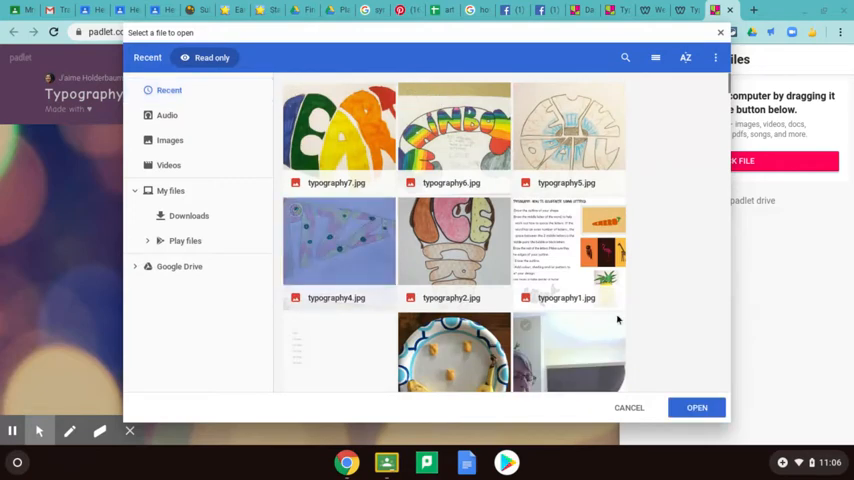
click(696, 408)
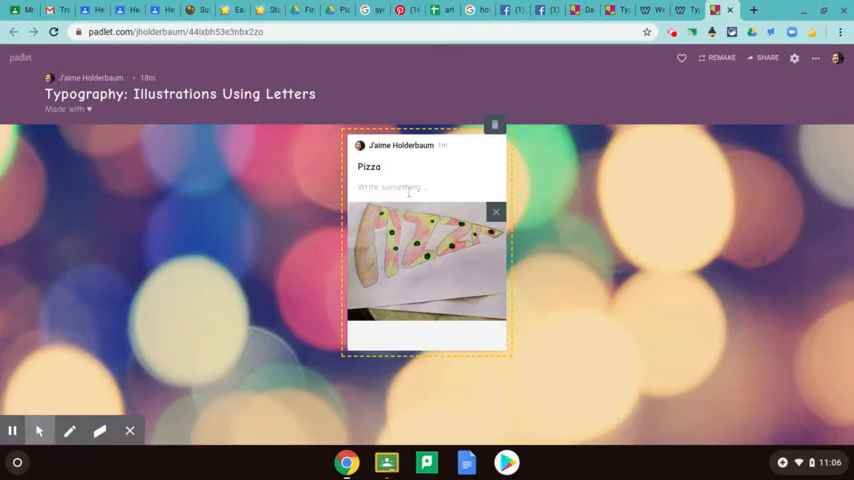
mouse_move(662, 324)
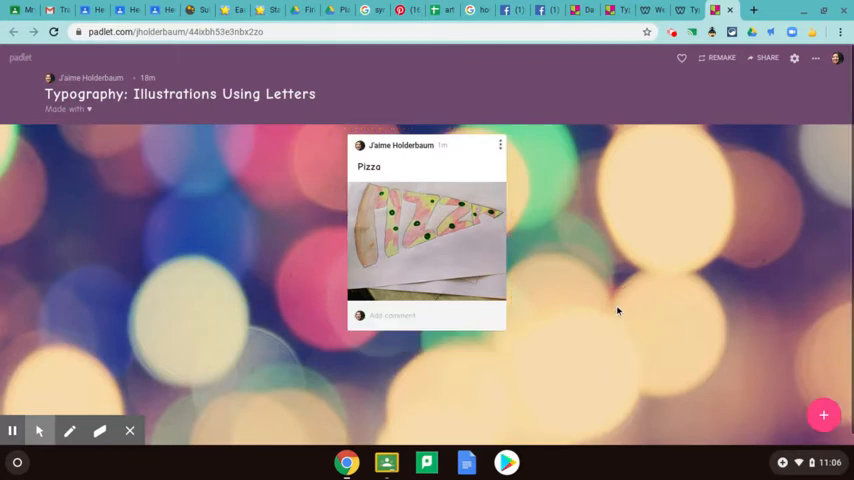
Step: Publish the Pizza post with its drawing photo on the Padlet wall
drag(444, 216, 470, 244)
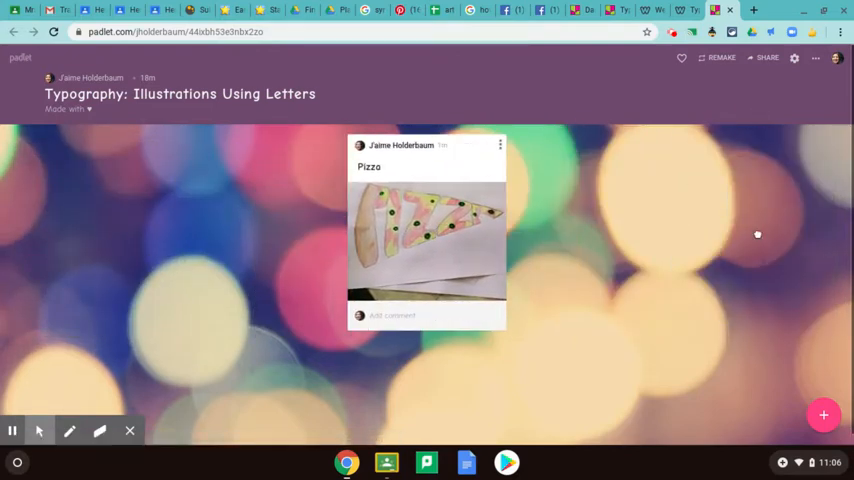
mouse_move(544, 252)
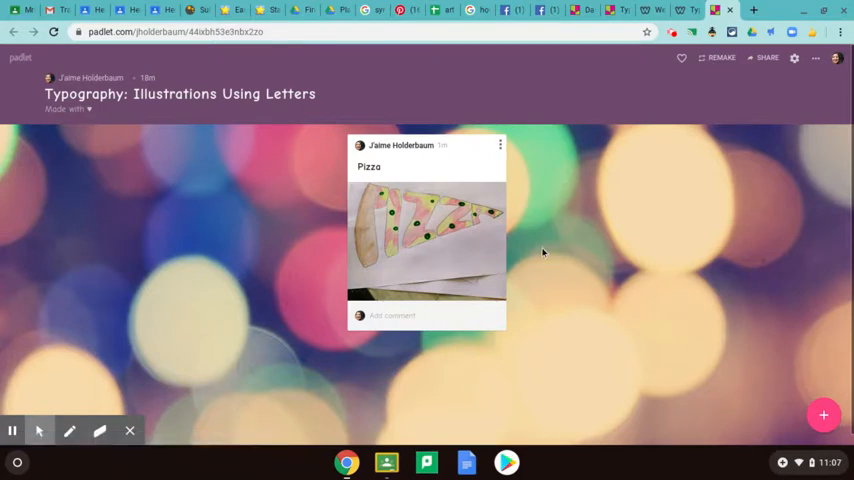
mouse_move(780, 188)
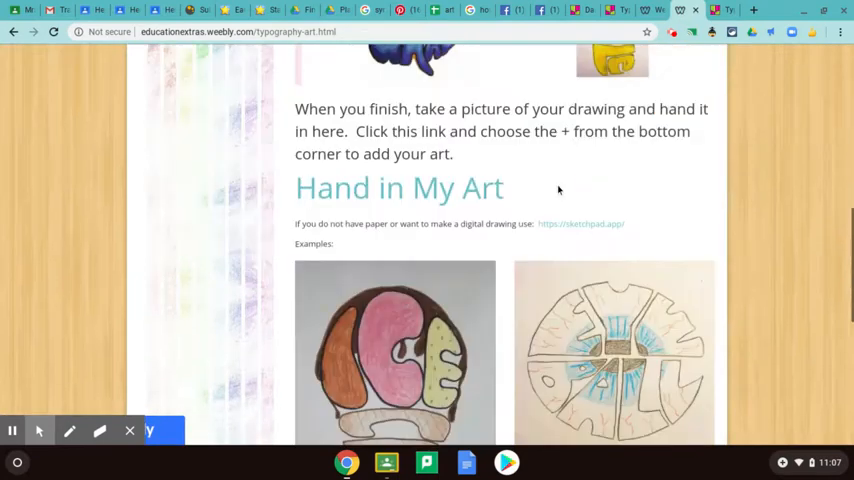
Step: Review the Hand in My Art examples and select the digital drawing tool link
scroll(down, 3)
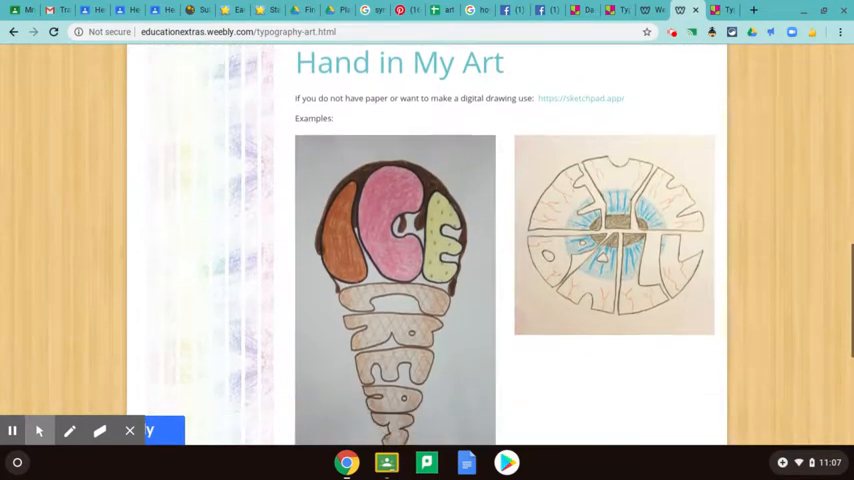
scroll(down, 3)
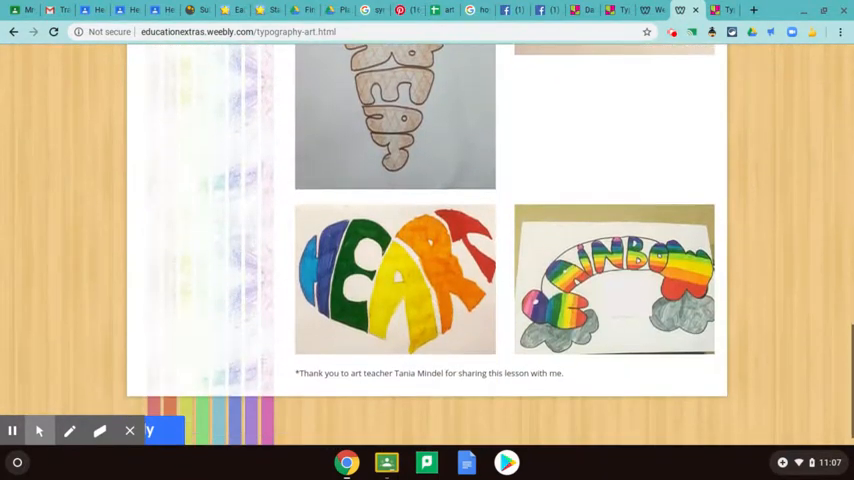
scroll(up, 3)
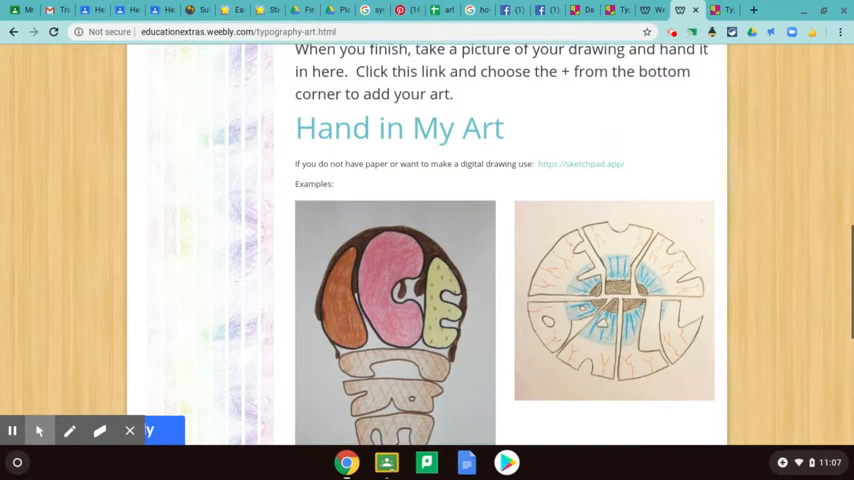
double_click(580, 164)
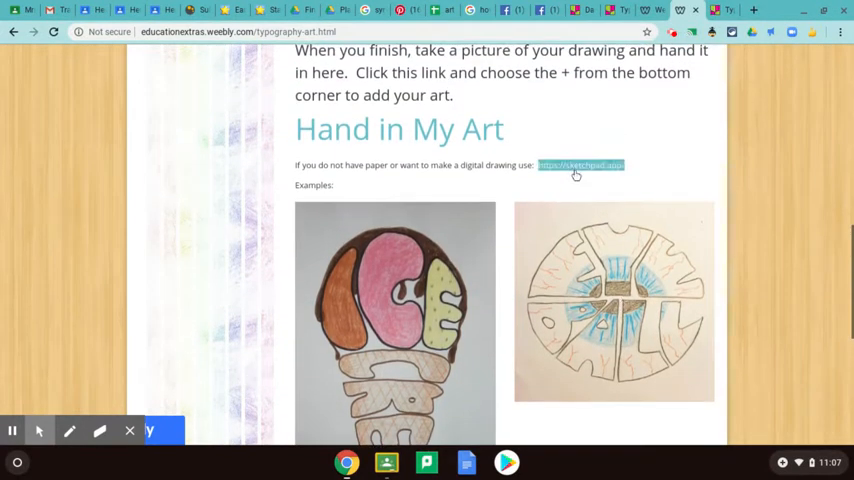